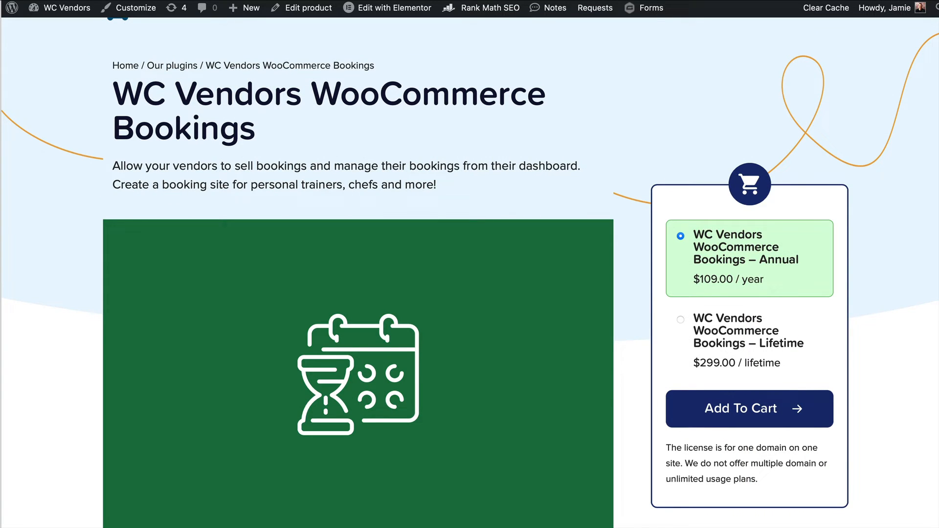
pyautogui.moveTo(817, 126)
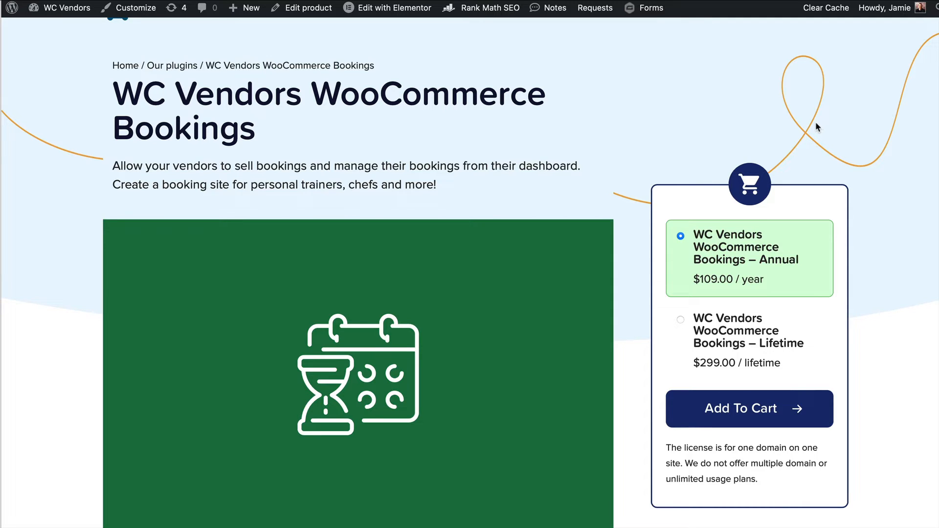
pyautogui.moveTo(797, 87)
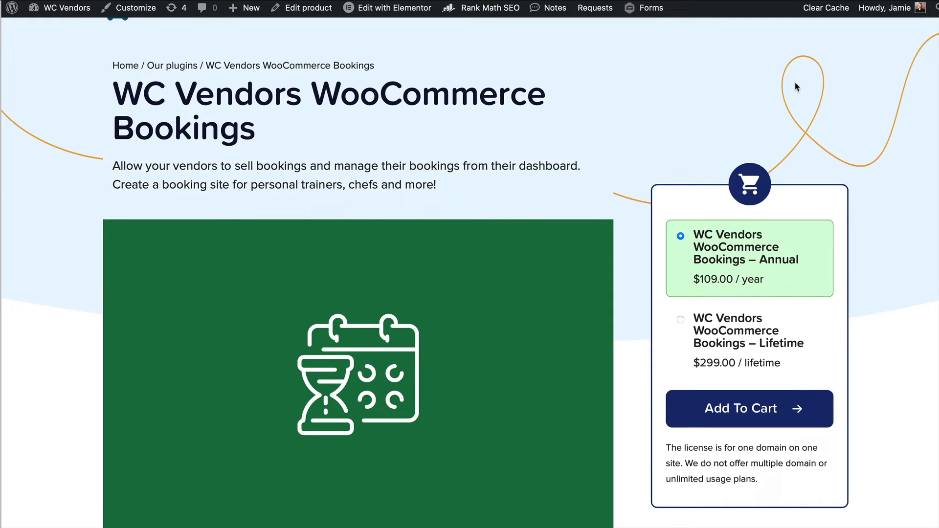
pyautogui.moveTo(807, 79)
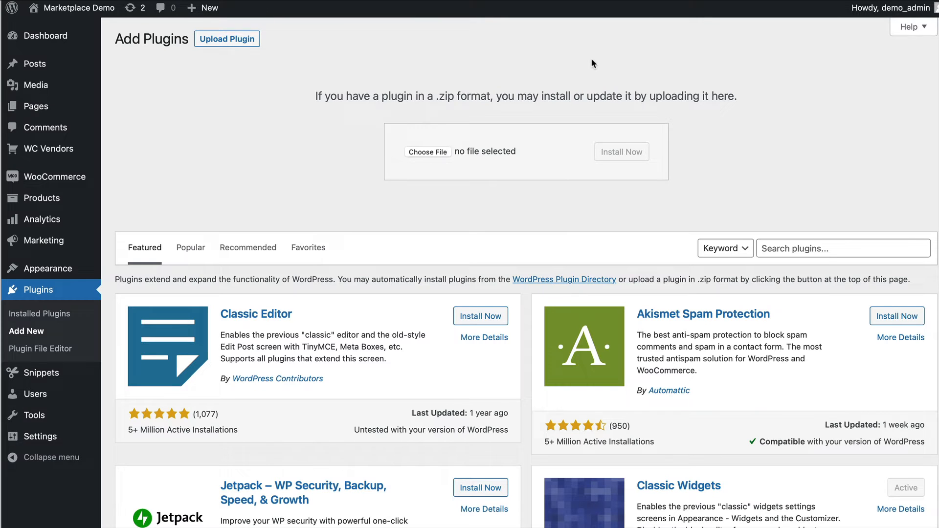
pyautogui.moveTo(429, 151)
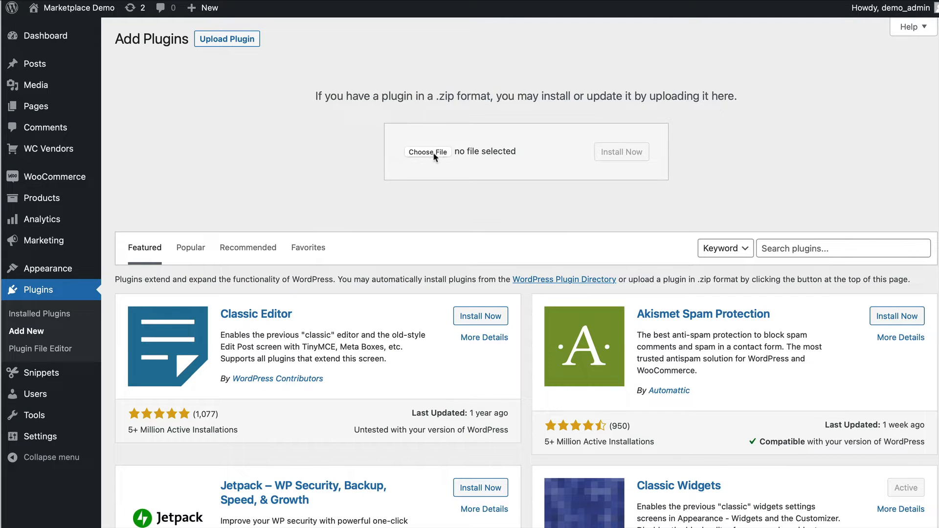
# - Reach the Upload Plugin file chooser from Plugins > Add New
pyautogui.click(428, 152)
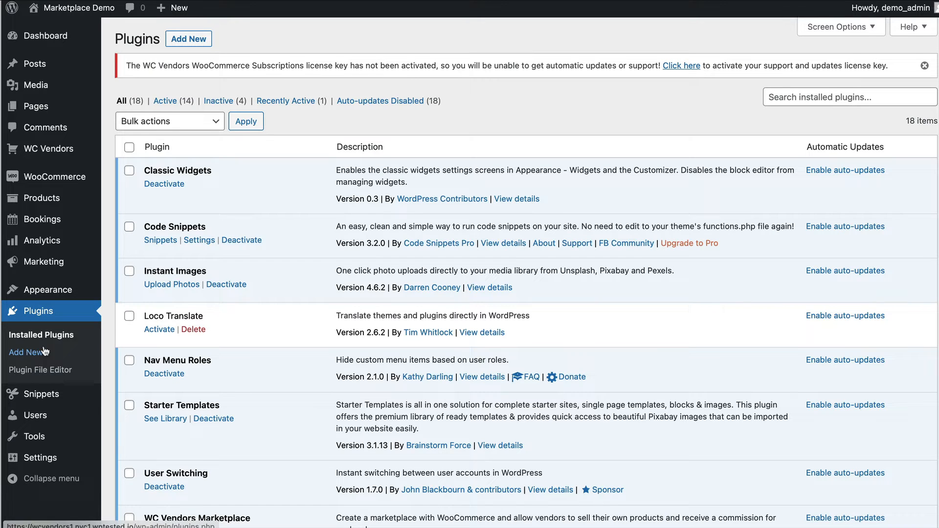
pyautogui.click(27, 352)
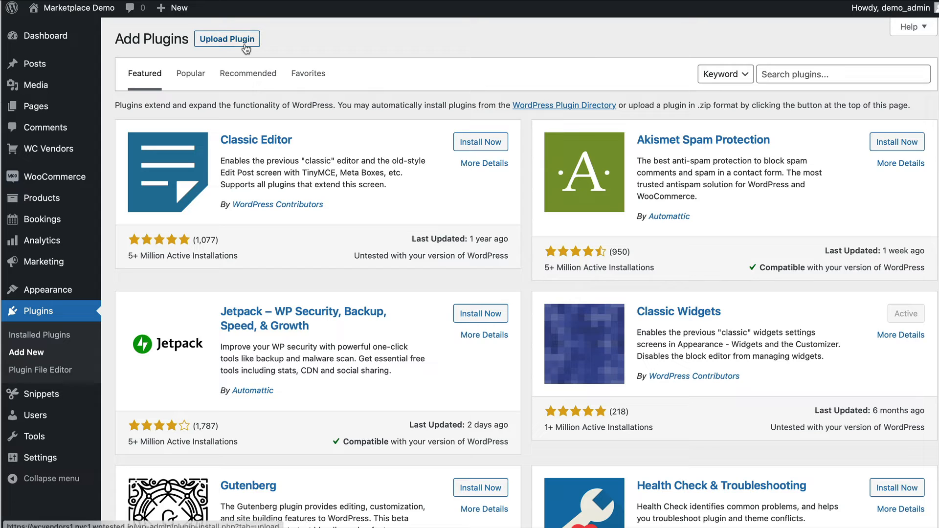
pyautogui.click(226, 38)
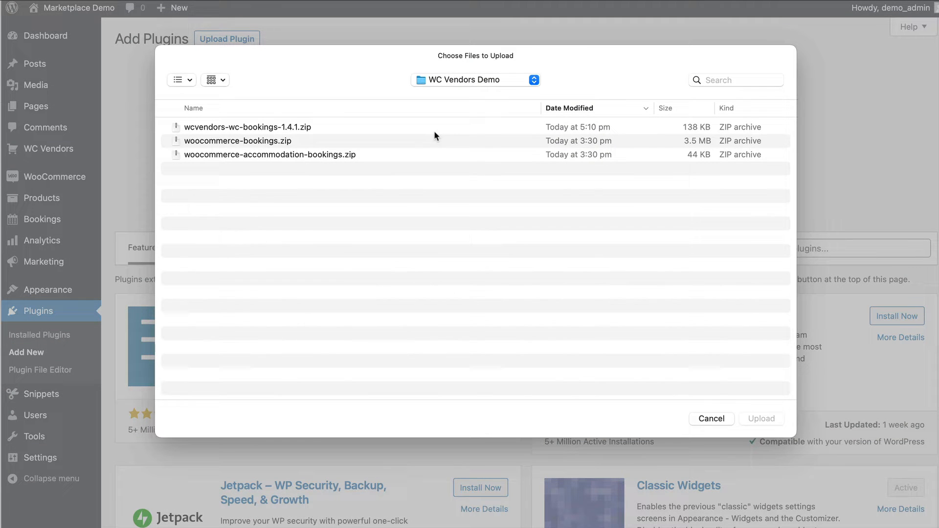
pyautogui.moveTo(299, 129)
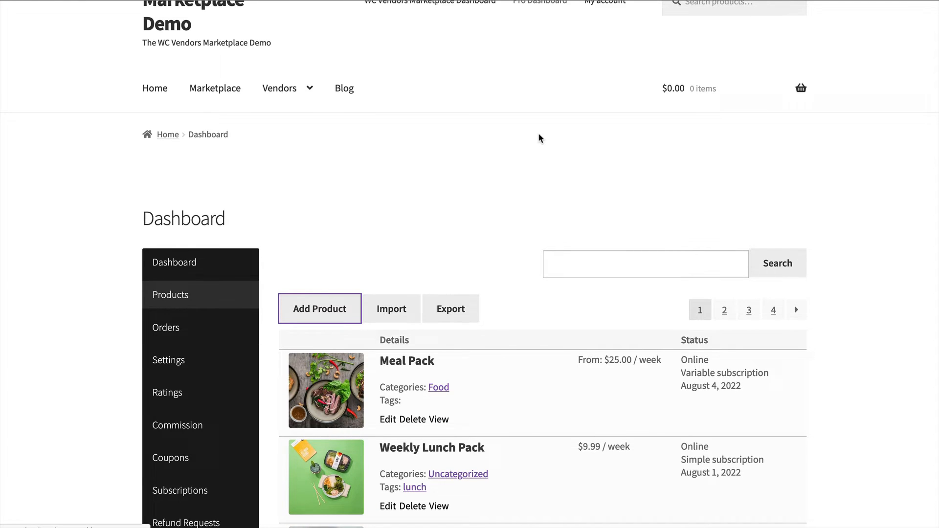
# - Start a new product from the vendor dashboard's Add Product form
pyautogui.click(319, 308)
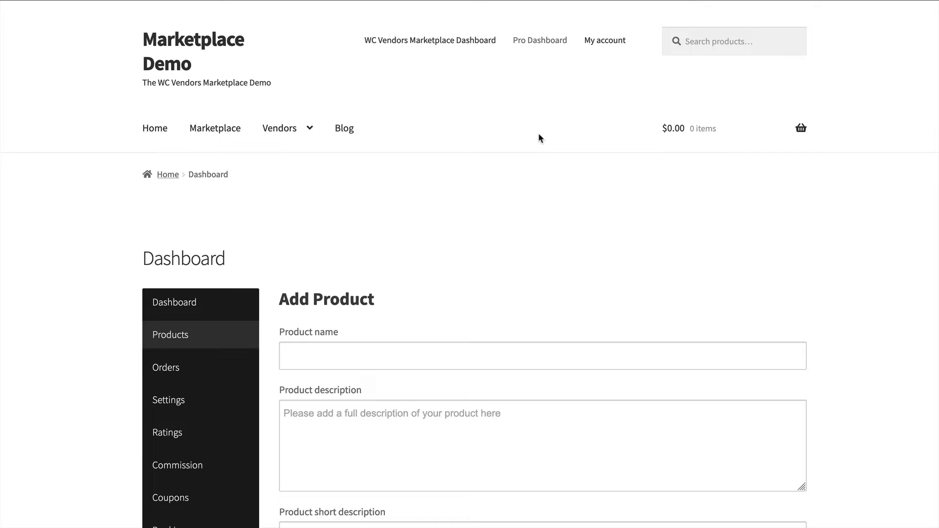
pyautogui.moveTo(541, 144)
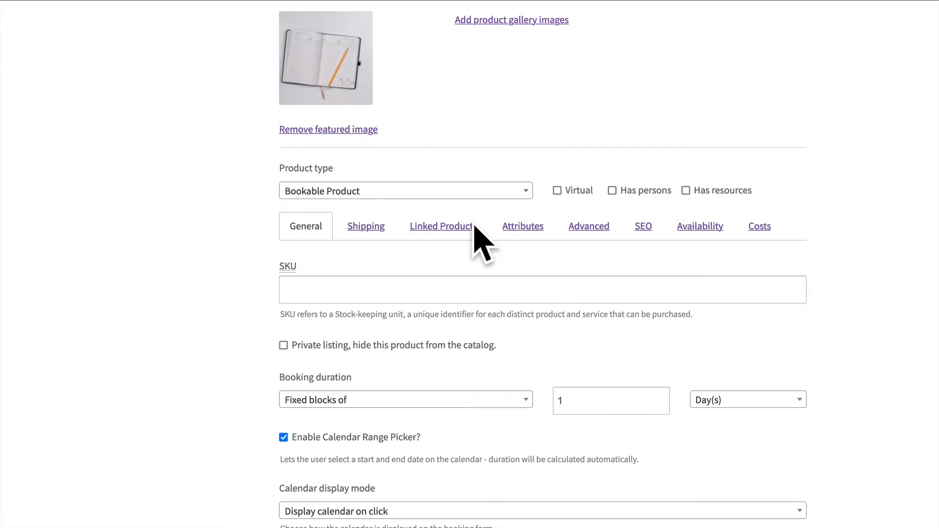
# - Add a bookable 2022-08-04 to 2022-08-31 date range rule under Availability
pyautogui.click(700, 226)
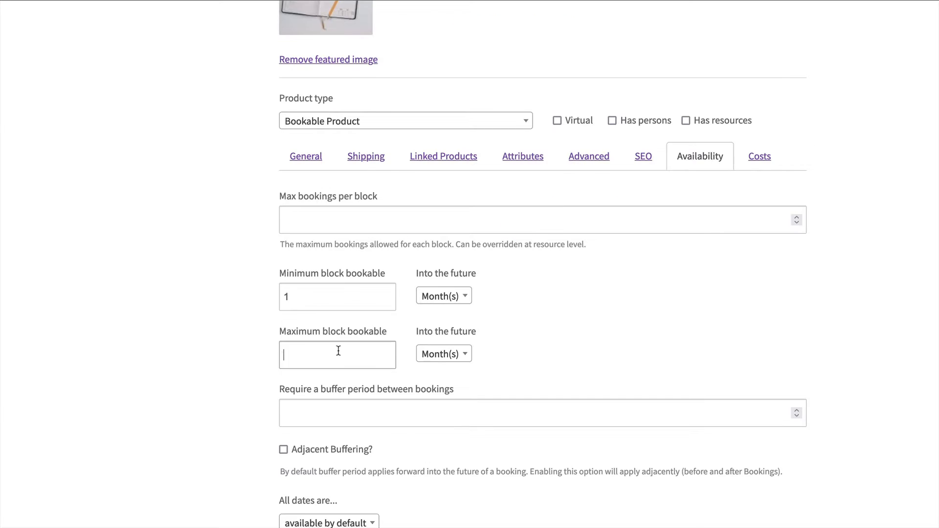
pyautogui.scroll(-3)
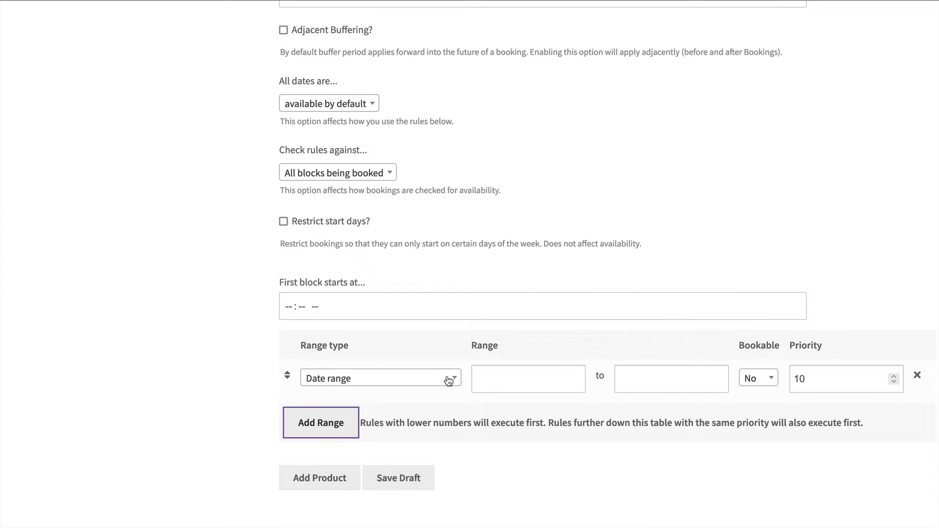
pyautogui.click(528, 378)
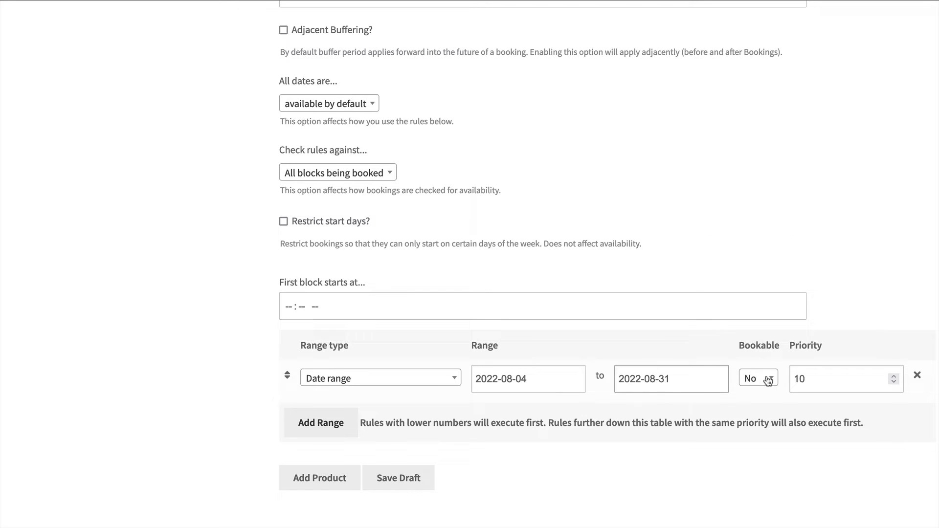
pyautogui.click(757, 377)
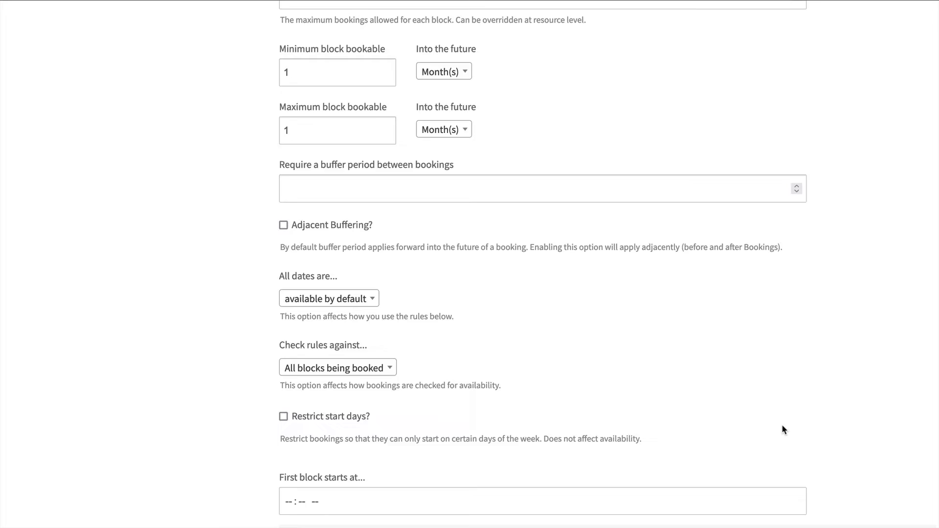
# - Set Base Cost 10 and Block Cost 15 in the Costs settings
pyautogui.click(759, 146)
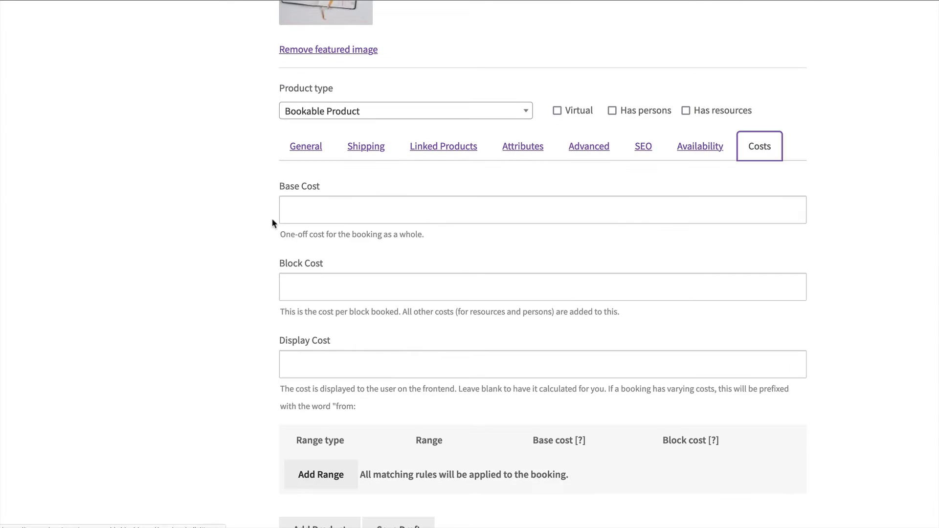
pyautogui.write('10')
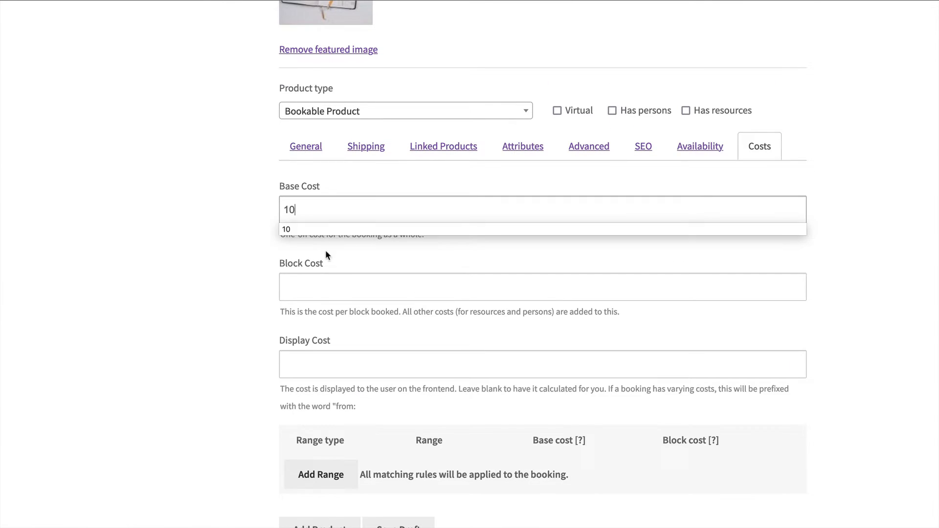
pyautogui.write('15')
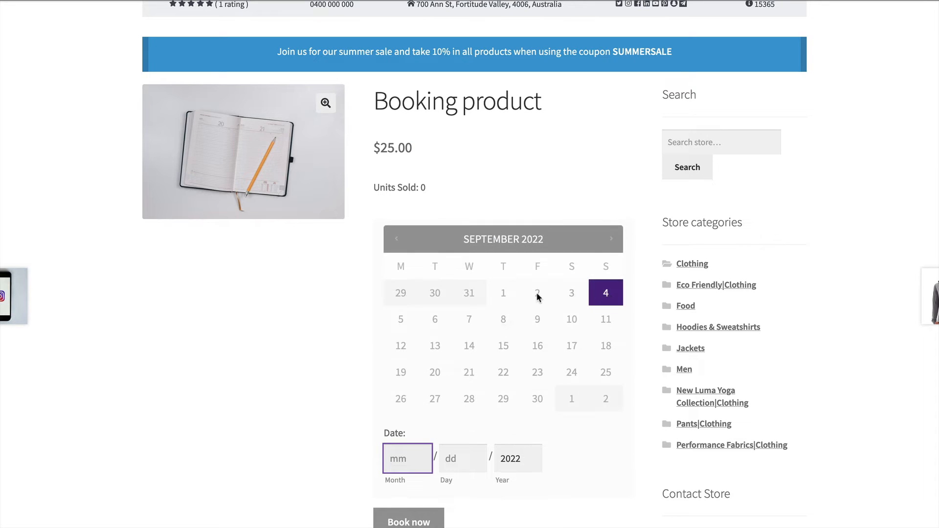
# - Select September 4, 2022 on the product calendar, showing a $25.00 booking cost
pyautogui.click(604, 293)
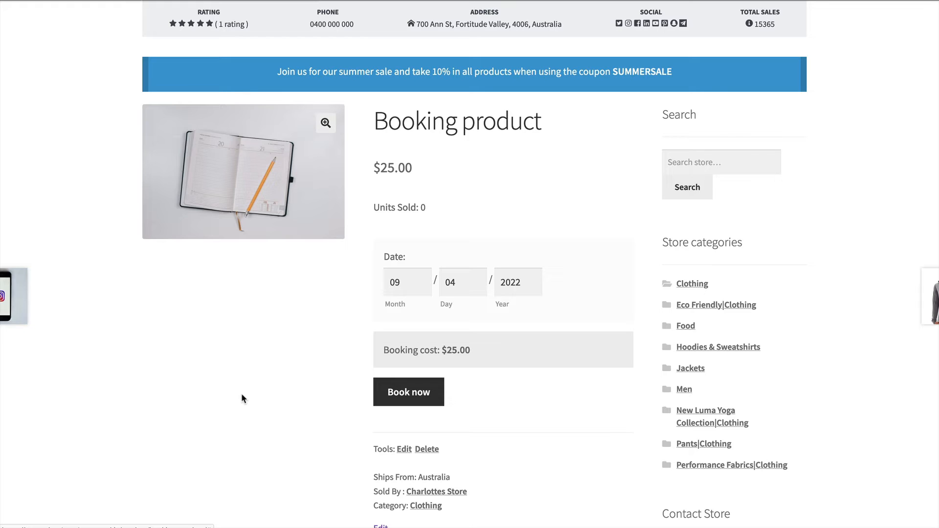
pyautogui.moveTo(517, 500)
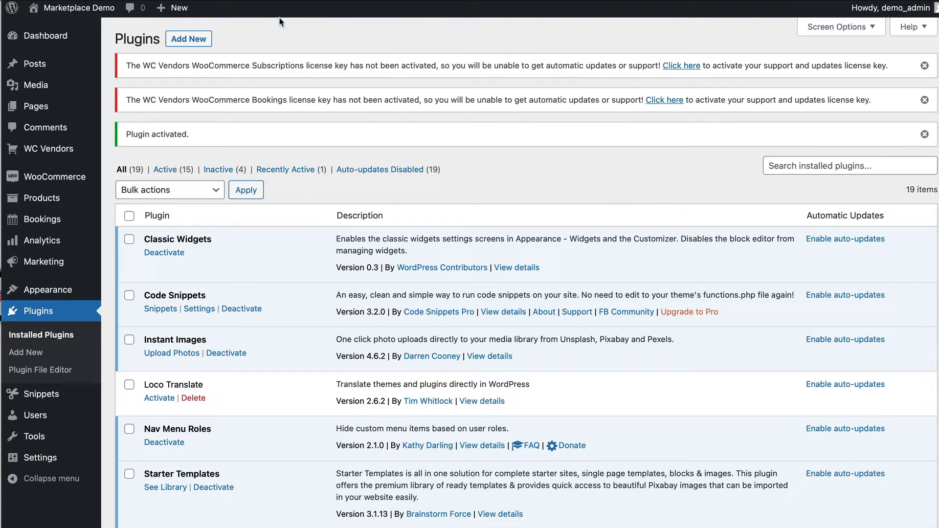
pyautogui.moveTo(530, 57)
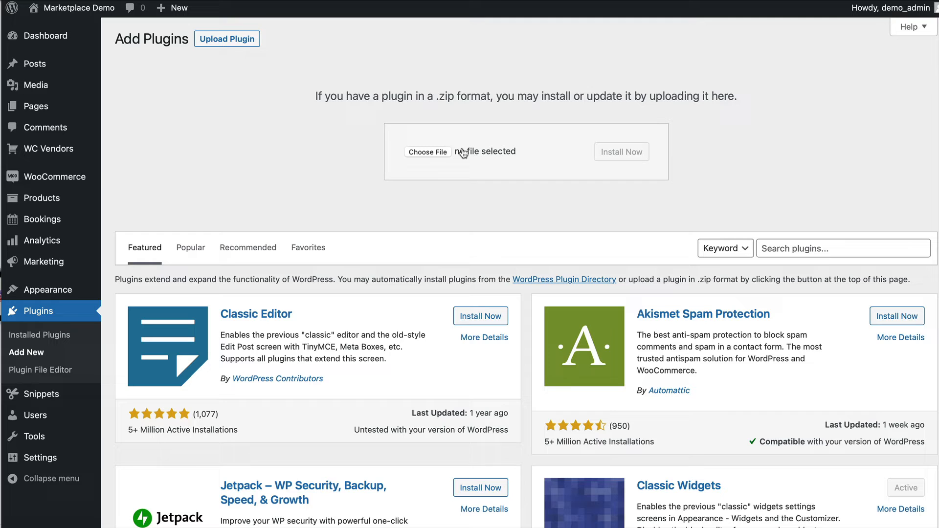
# - Choose the accommodation bookings zip and run Install Now
pyautogui.click(428, 151)
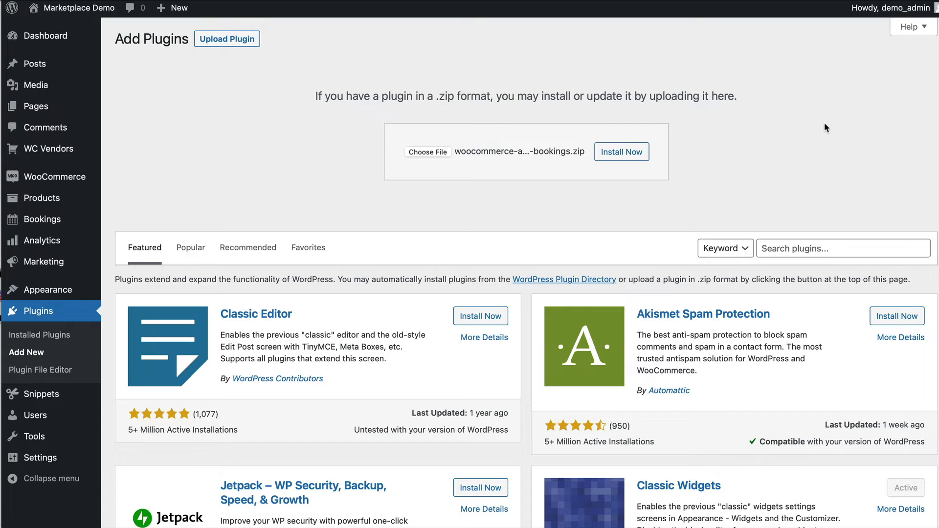
pyautogui.click(621, 152)
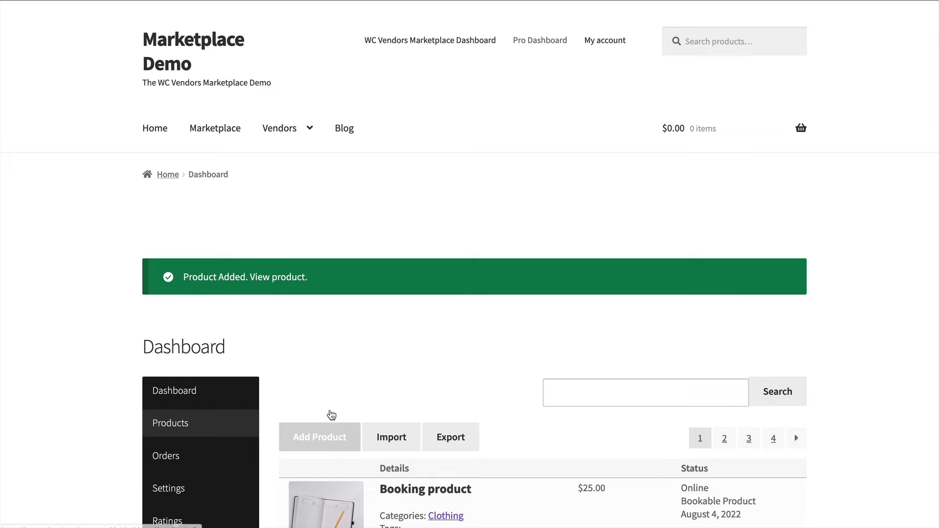
# - Start a new product and set the beach hut photo as its featured image
pyautogui.click(319, 437)
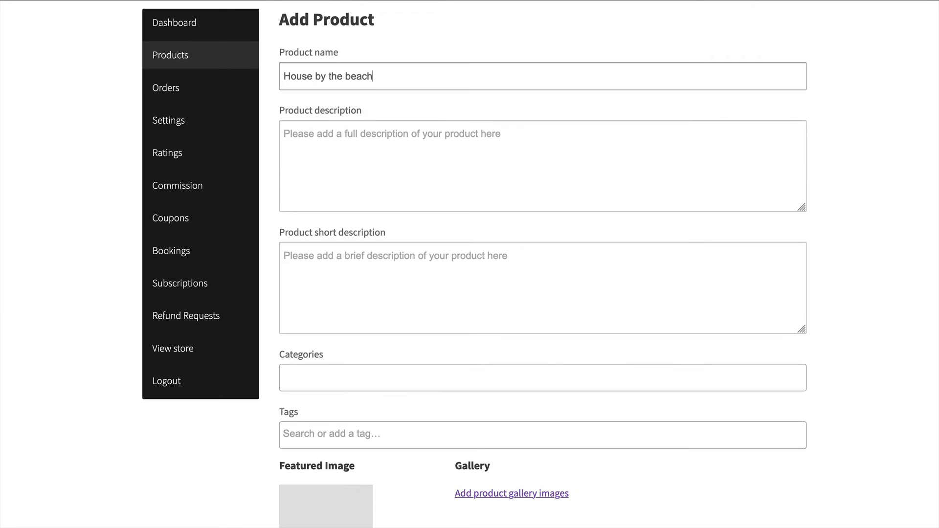
pyautogui.click(324, 506)
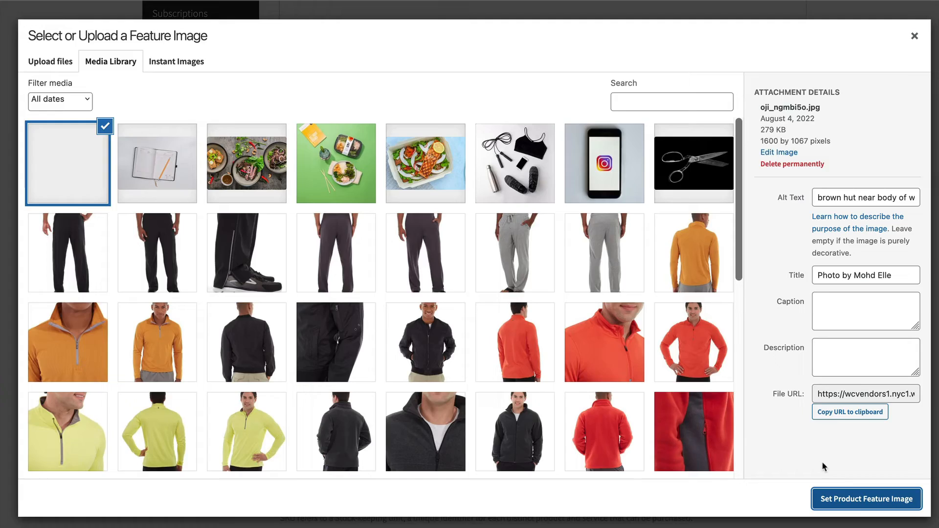
pyautogui.click(866, 499)
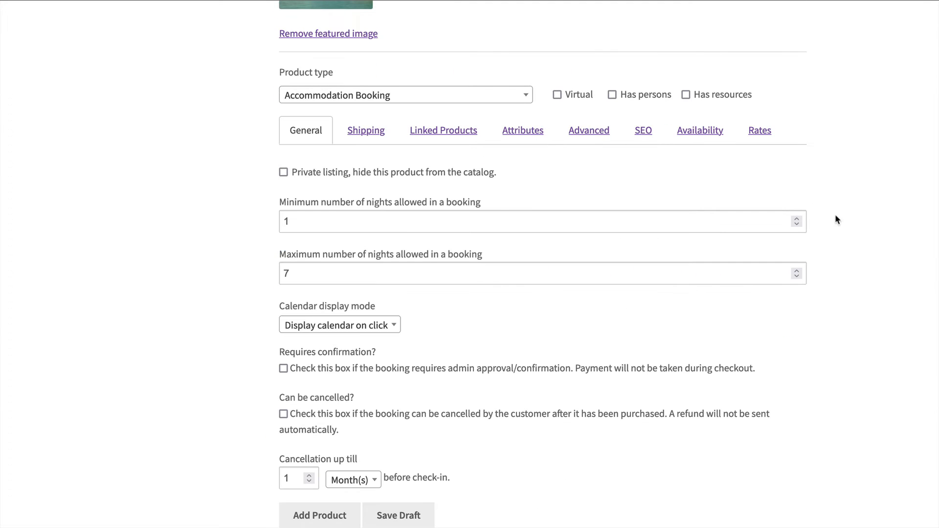
# - Make the accommodation booking require confirmation before acceptance
pyautogui.scroll(-3)
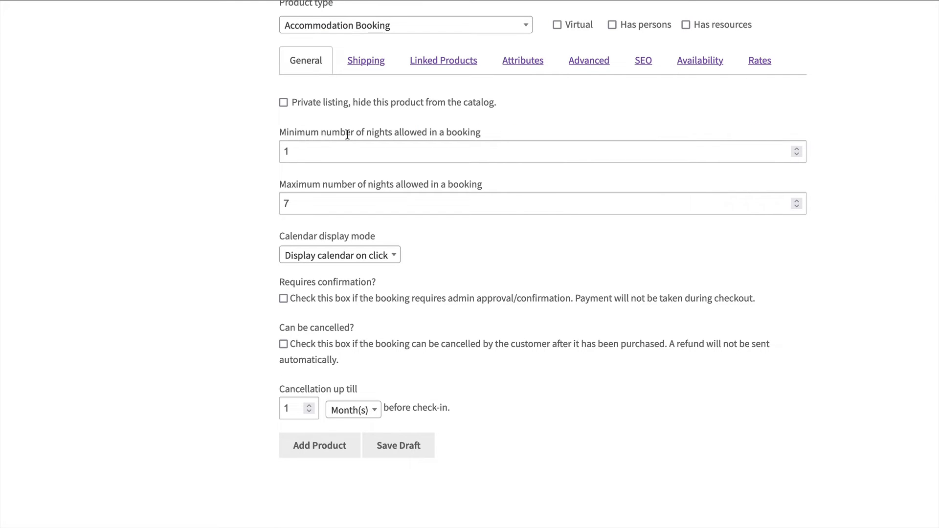
pyautogui.scroll(-3)
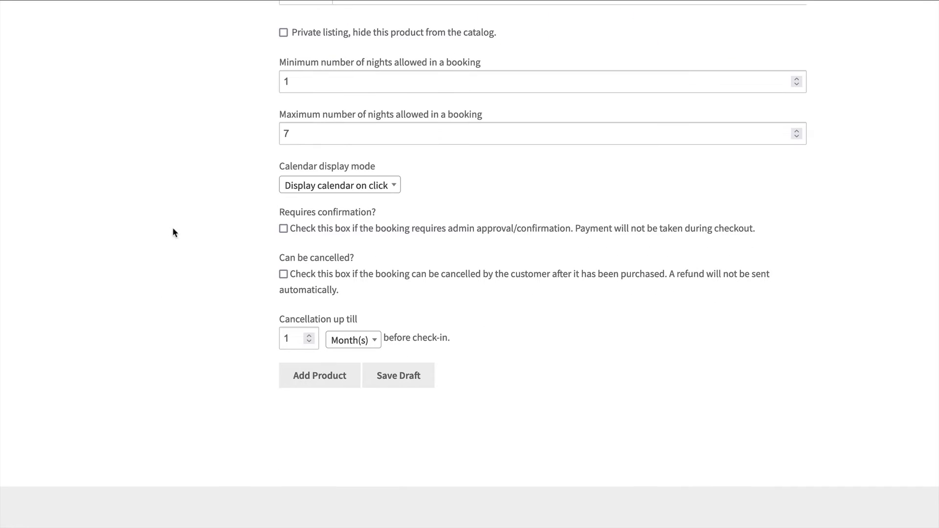
pyautogui.click(284, 228)
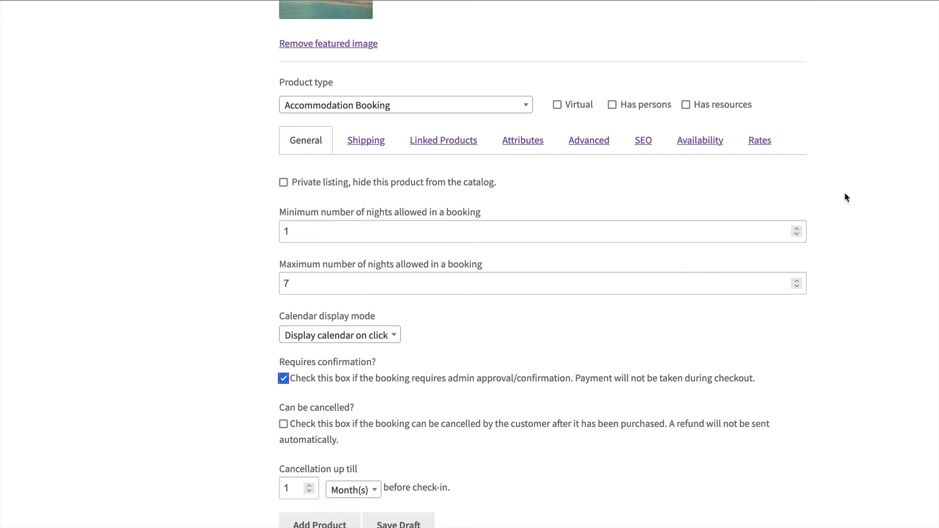
pyautogui.click(700, 140)
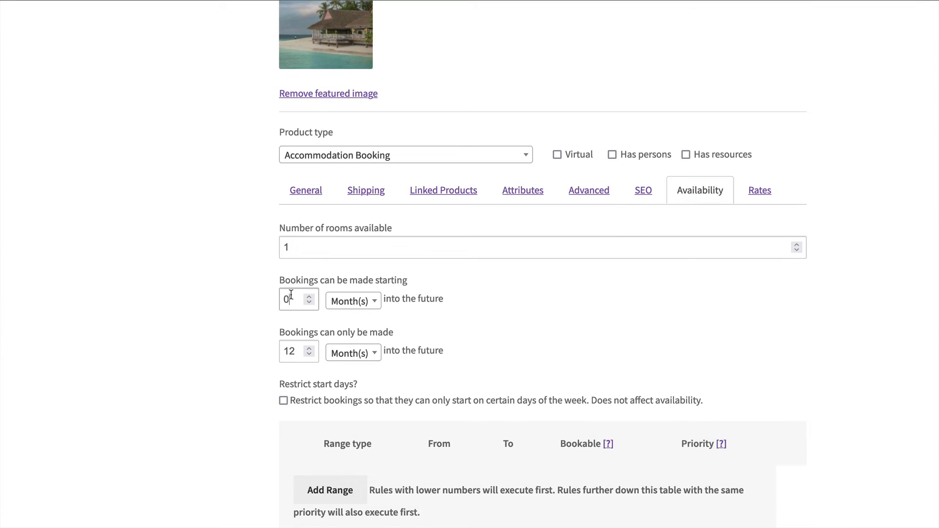
# - Set the booking window, a bookable January–December range, and a standard rate of 79
pyautogui.write('5')
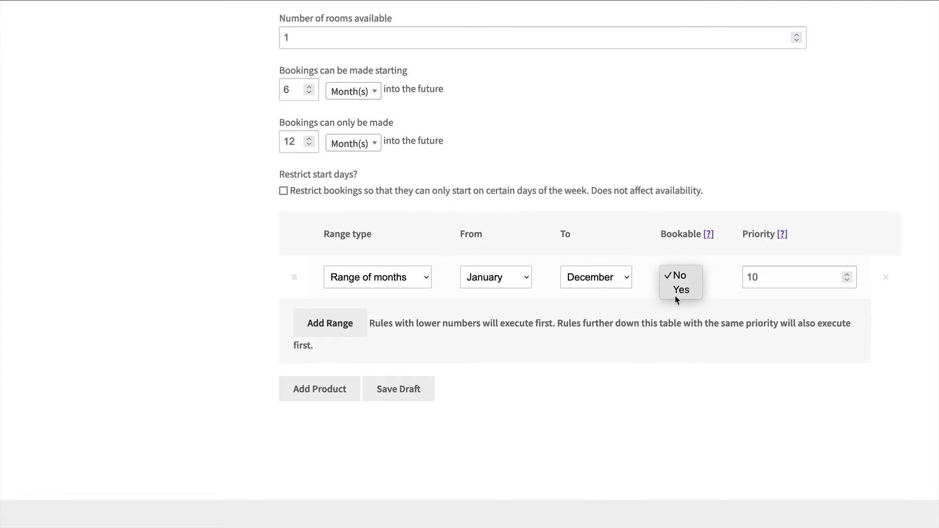
pyautogui.click(759, 119)
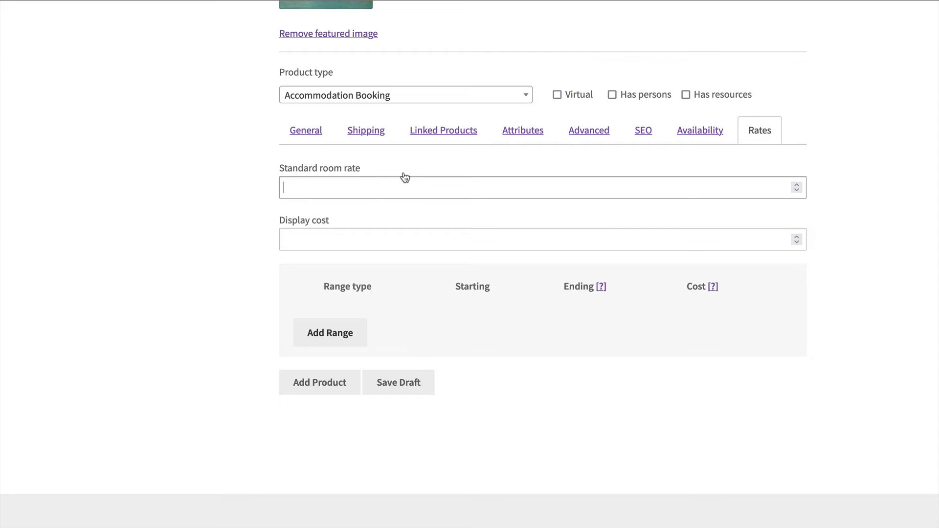
pyautogui.write('79')
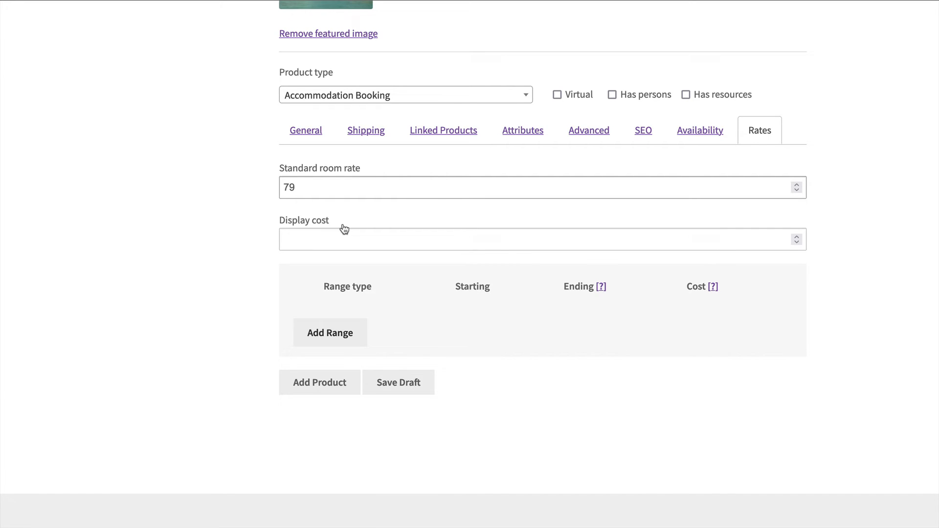
pyautogui.moveTo(509, 219)
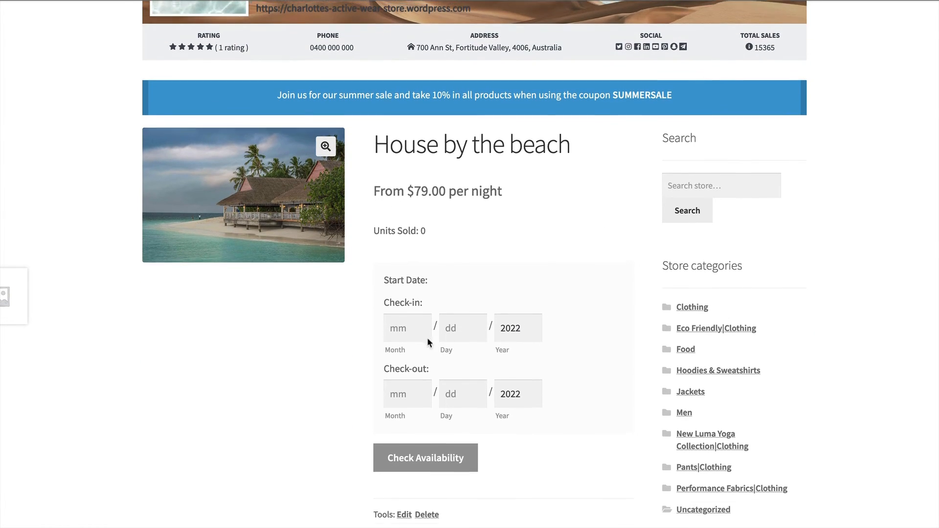
# - Book February 4–7, 2023 and submit the request for confirmation at checkout
pyautogui.click(407, 328)
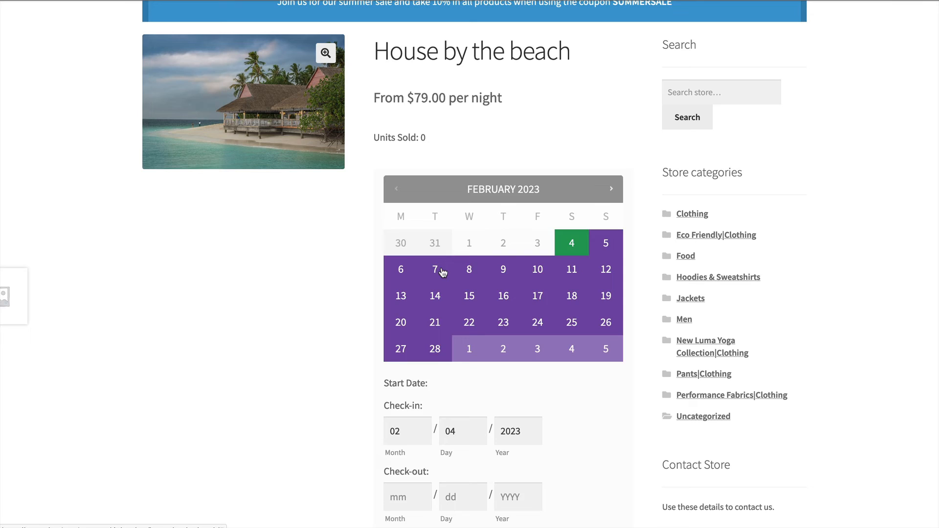
pyautogui.click(435, 269)
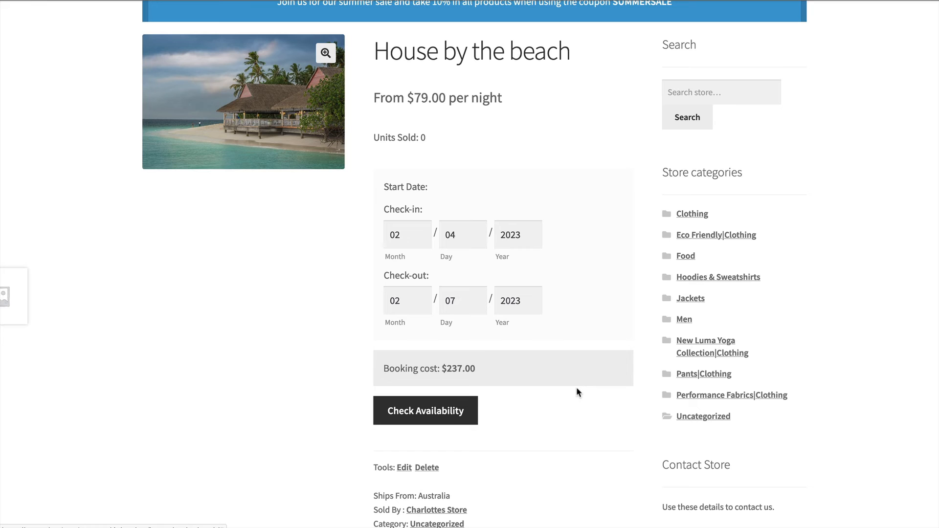
pyautogui.click(426, 410)
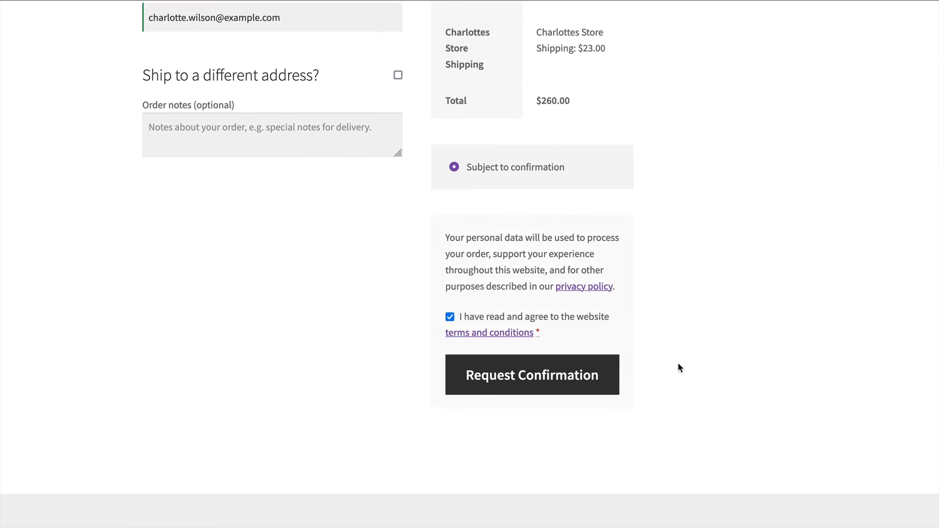
pyautogui.click(532, 374)
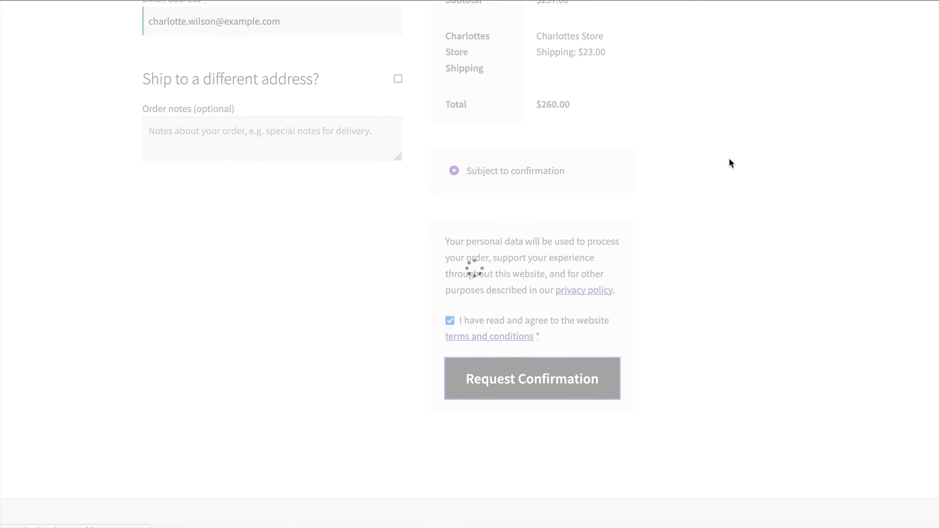
pyautogui.click(531, 377)
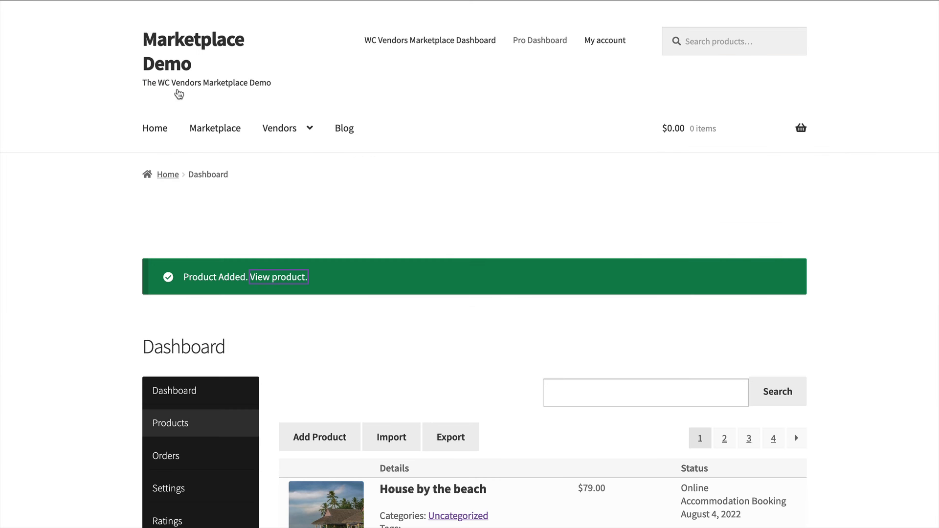
# - Confirm booking #8786 for House by the beach on the Bookings page
pyautogui.scroll(-3)
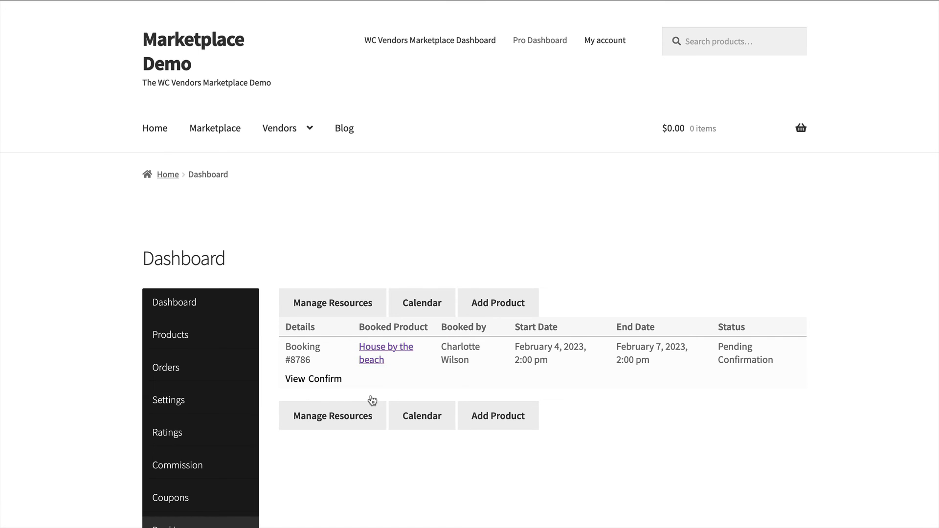
pyautogui.click(332, 379)
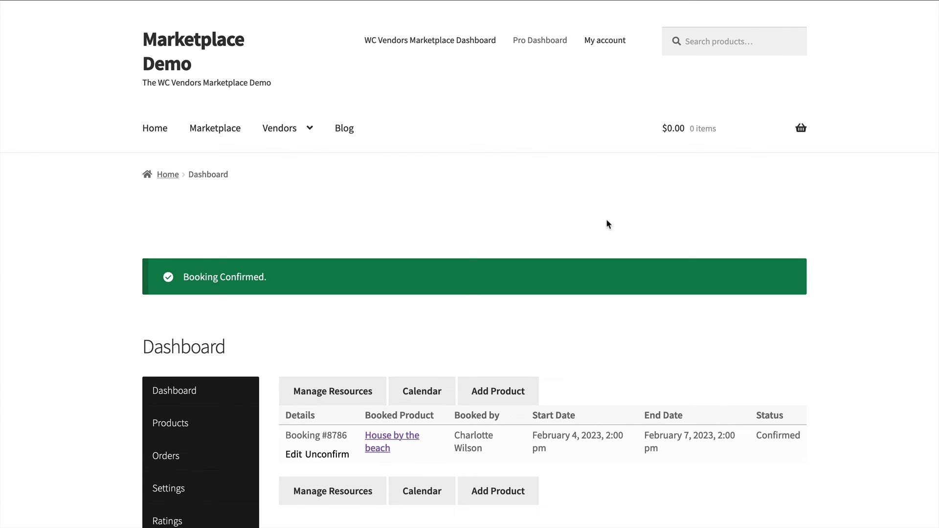
pyautogui.moveTo(893, 301)
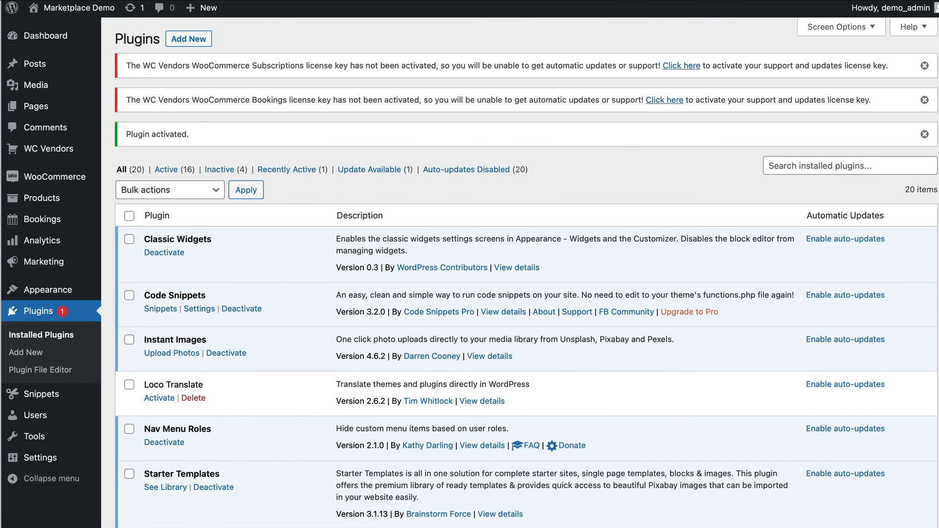
pyautogui.moveTo(652, 43)
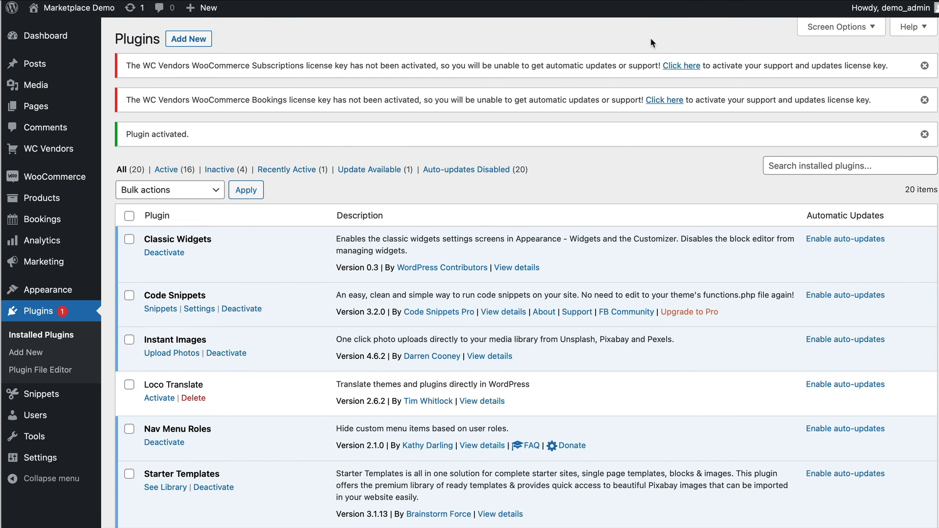